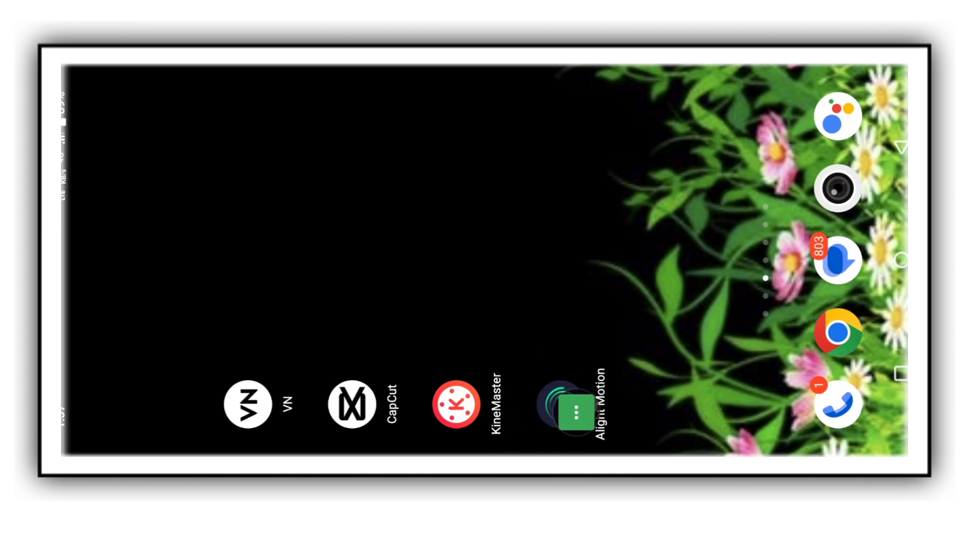
Launch Alight Motion from the Android home screen.
{"action": "left_click", "coordinate": [574, 412]}
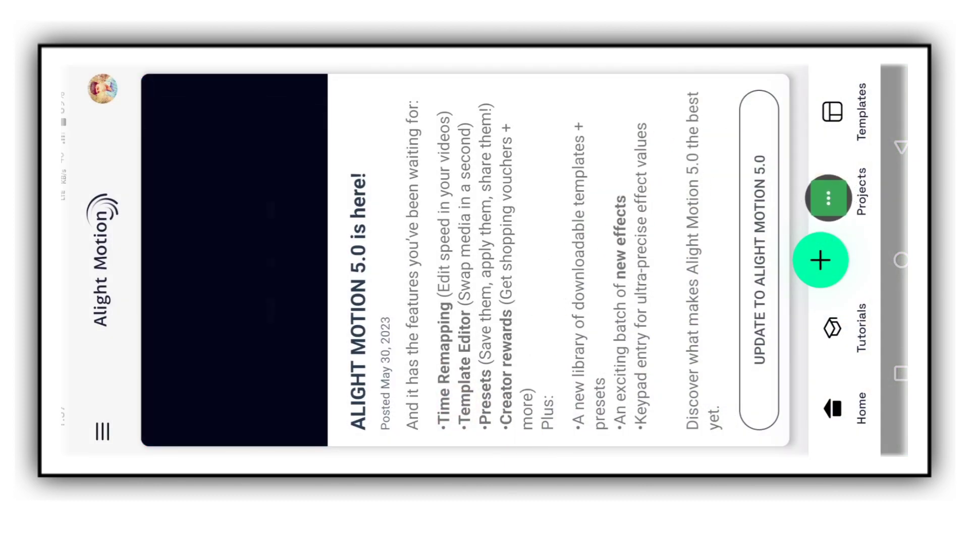
Show the Projects list and cancel the accidental two-project selection.
{"action": "left_click", "coordinate": [830, 198]}
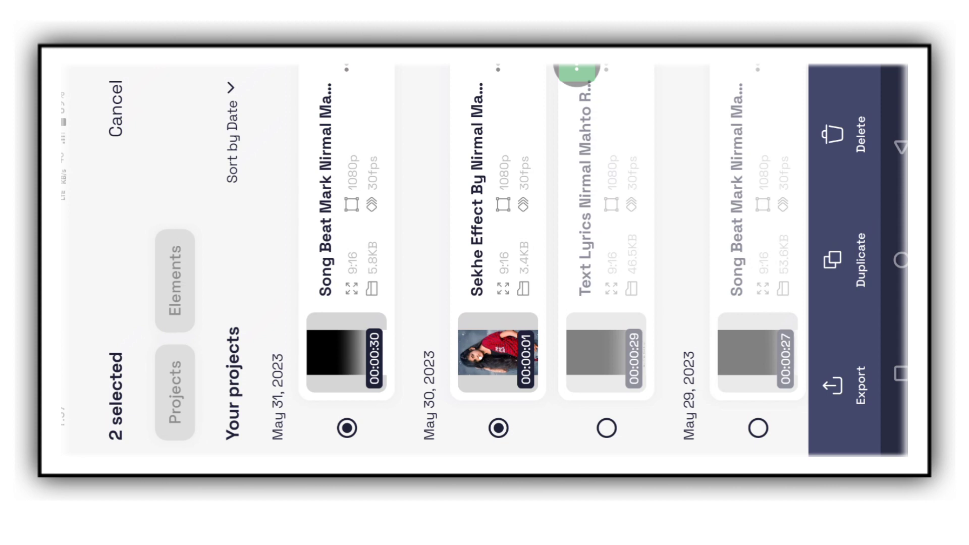
{"action": "left_click", "coordinate": [119, 113]}
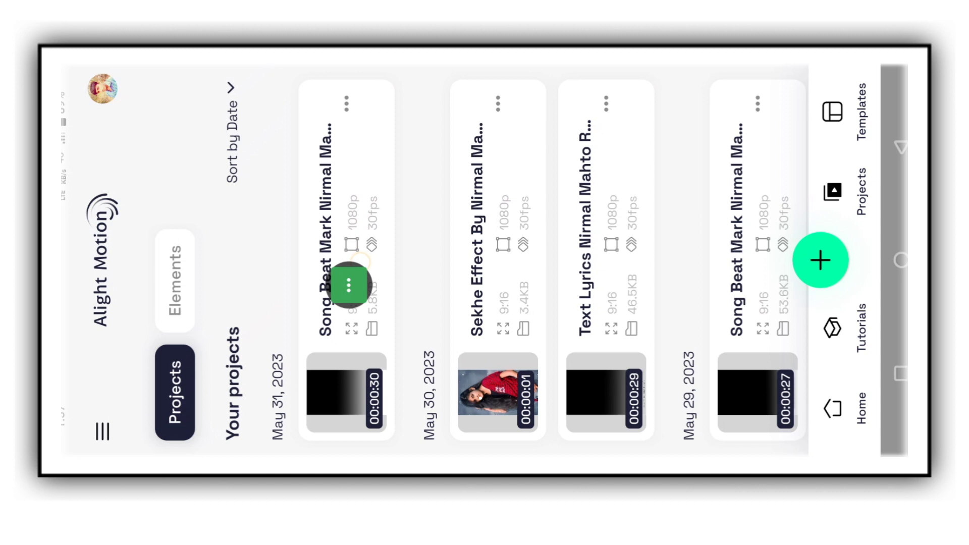
Open Song Beat Mark and add the blue saree photo from the gallery as a new layer.
{"action": "left_click", "coordinate": [346, 399]}
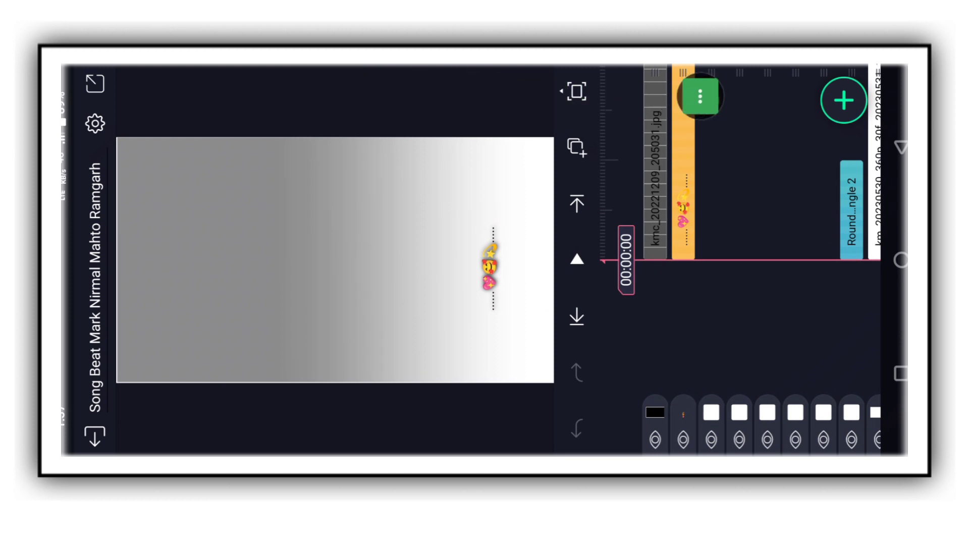
{"action": "left_click", "coordinate": [844, 101]}
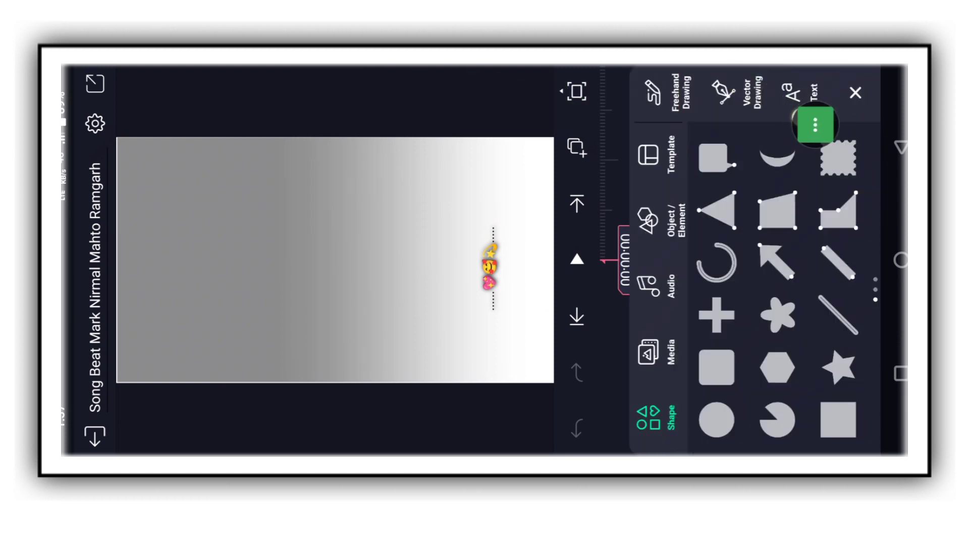
{"action": "left_click", "coordinate": [648, 352]}
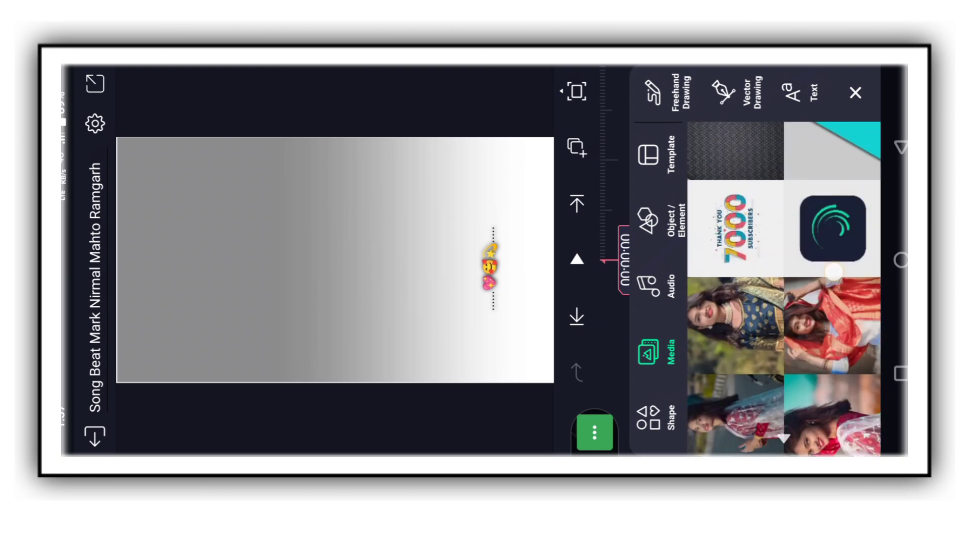
{"action": "scroll", "scroll_direction": "down", "scroll_amount": 3}
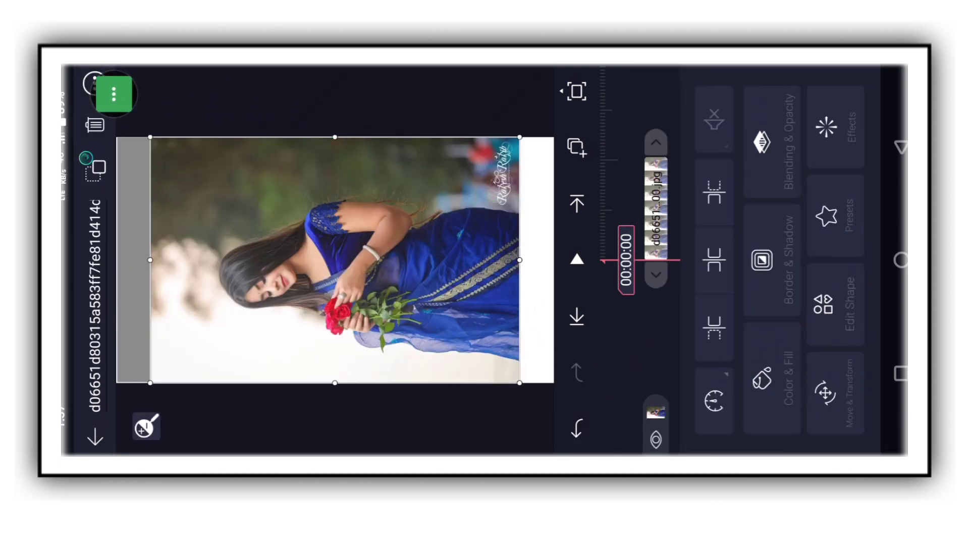
Go to the pink-top girl photo layer that already has glow and sparkle effects.
{"action": "left_click", "coordinate": [113, 93]}
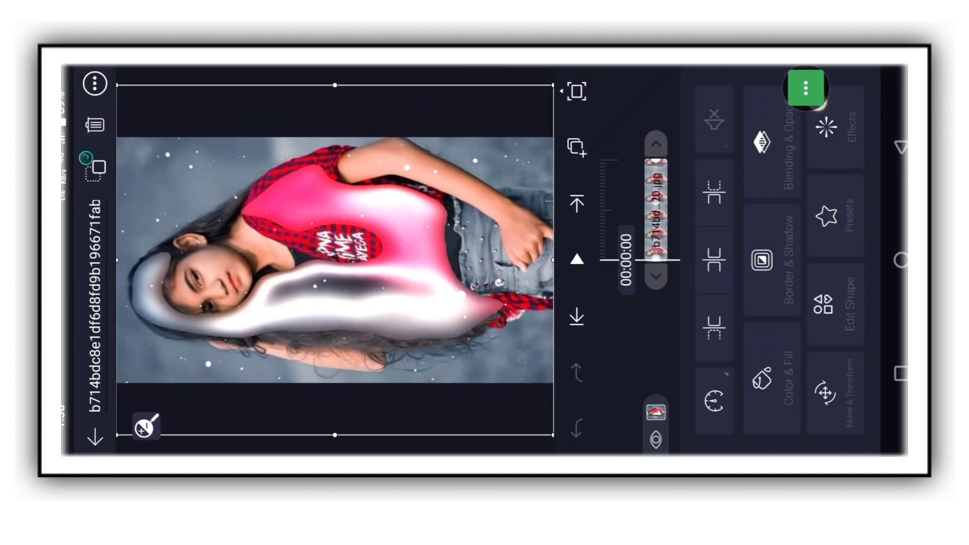
Return to the Song Beat Mark timeline showing the saree photo layer.
{"action": "left_click", "coordinate": [824, 132]}
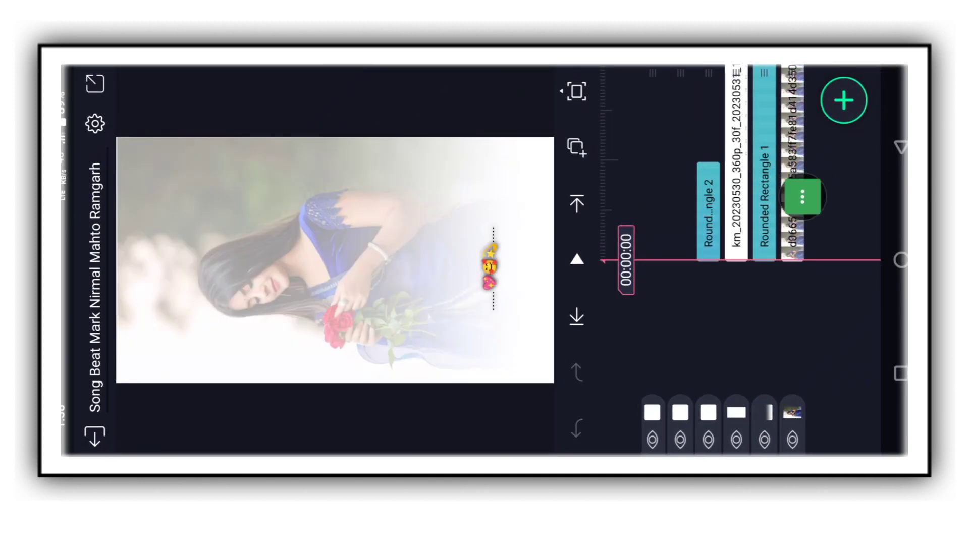
Show the saree photo layer's Effects panel with its Copy/Paste Effects menu.
{"action": "left_click", "coordinate": [804, 198]}
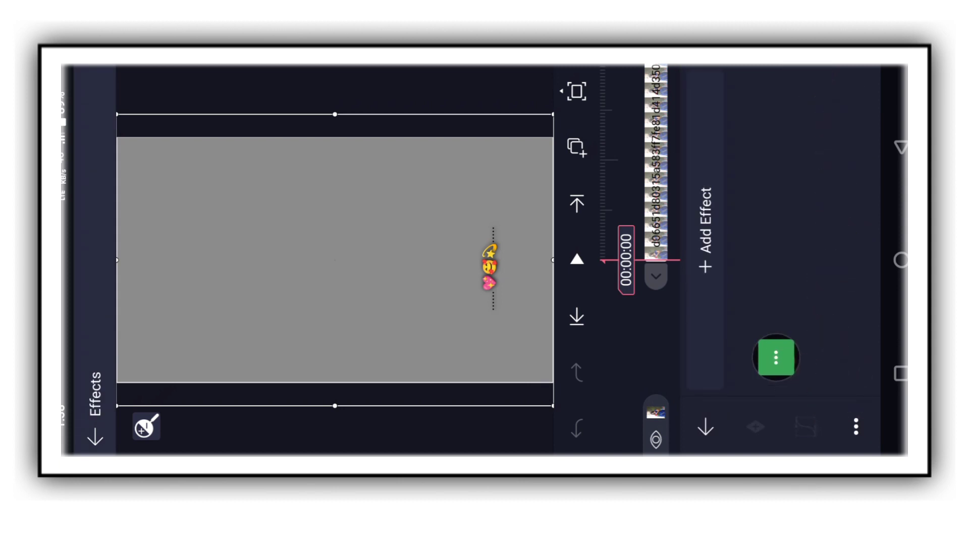
{"action": "left_click", "coordinate": [776, 357]}
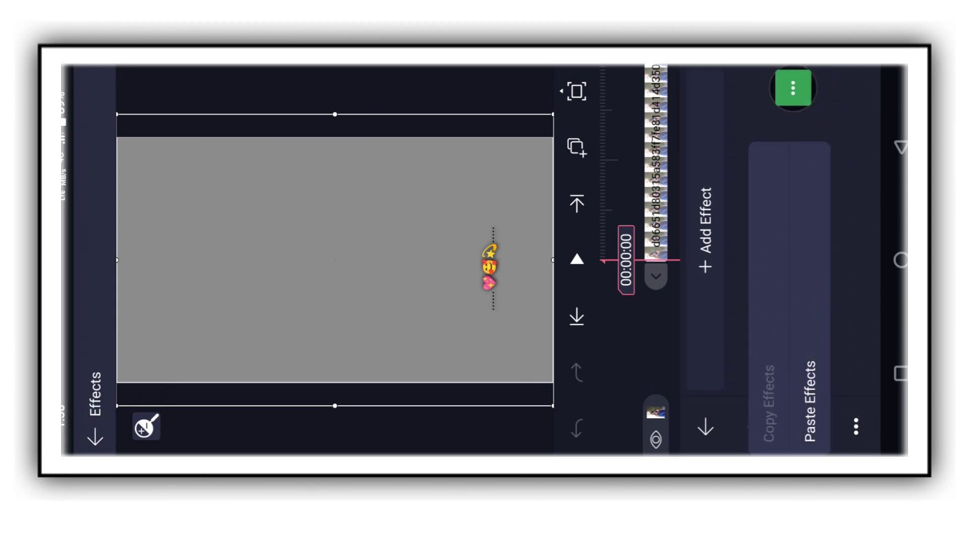